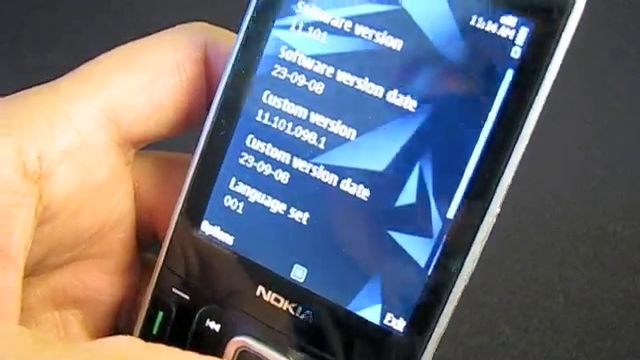
scroll(down, 3)
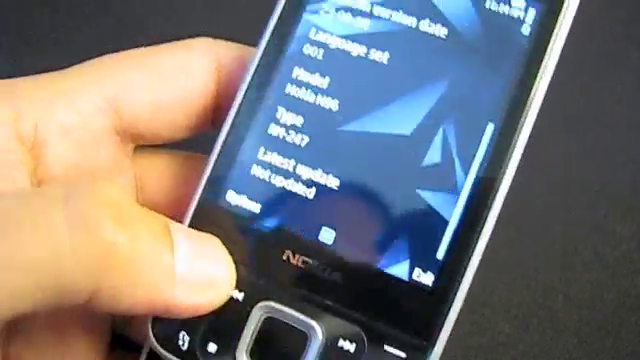